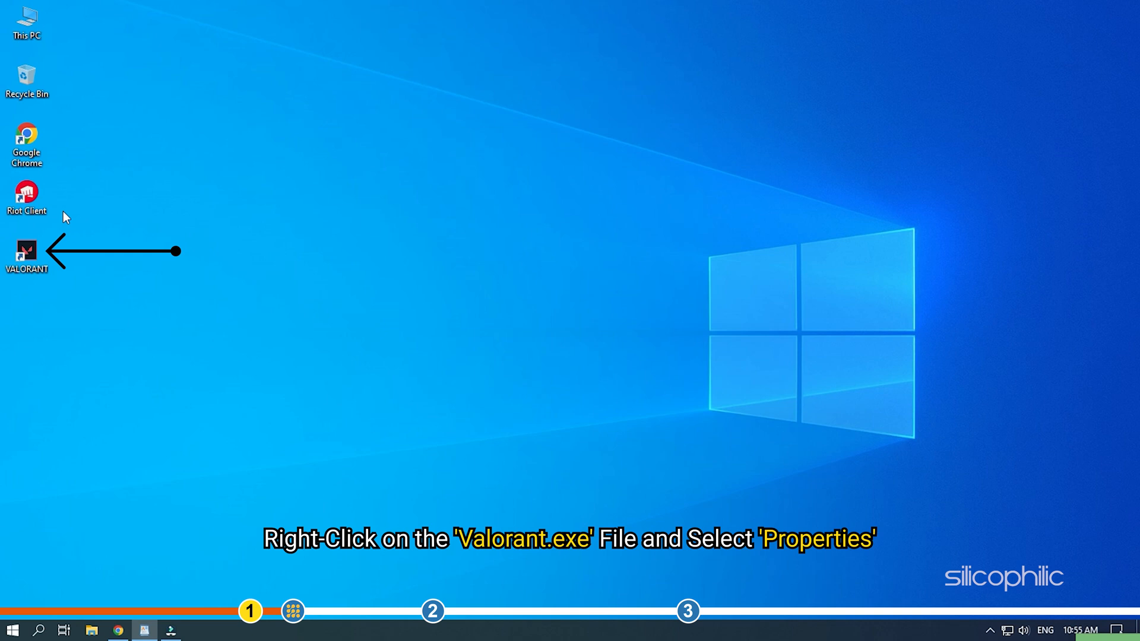
Step: Open Properties for the VALORANT desktop shortcut from its right-click menu
right_click(27, 256)
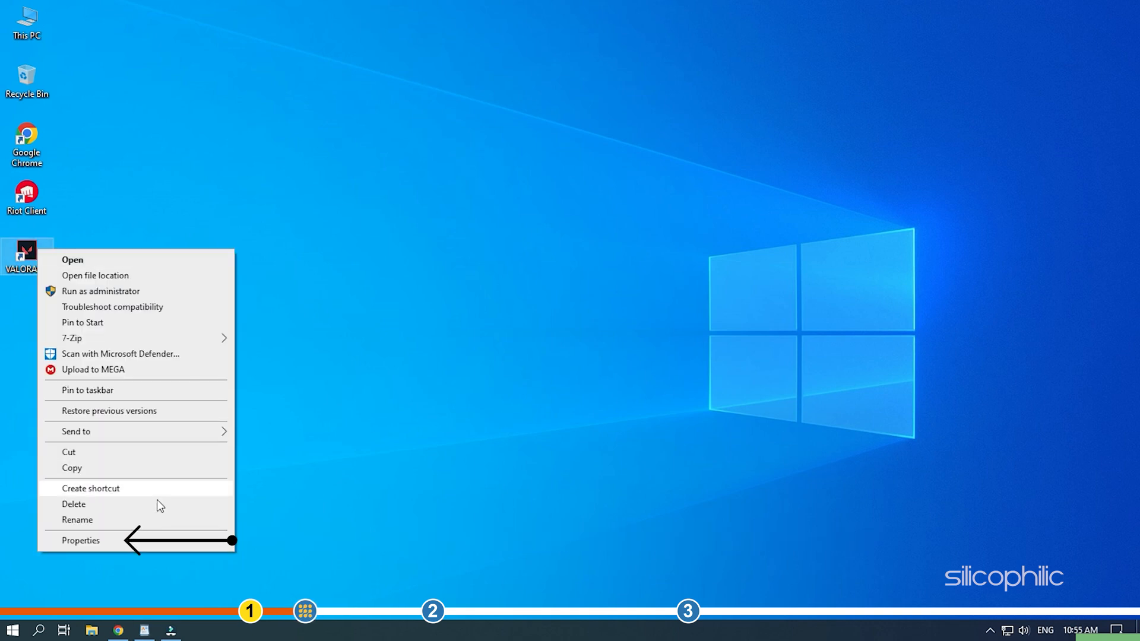
click(80, 540)
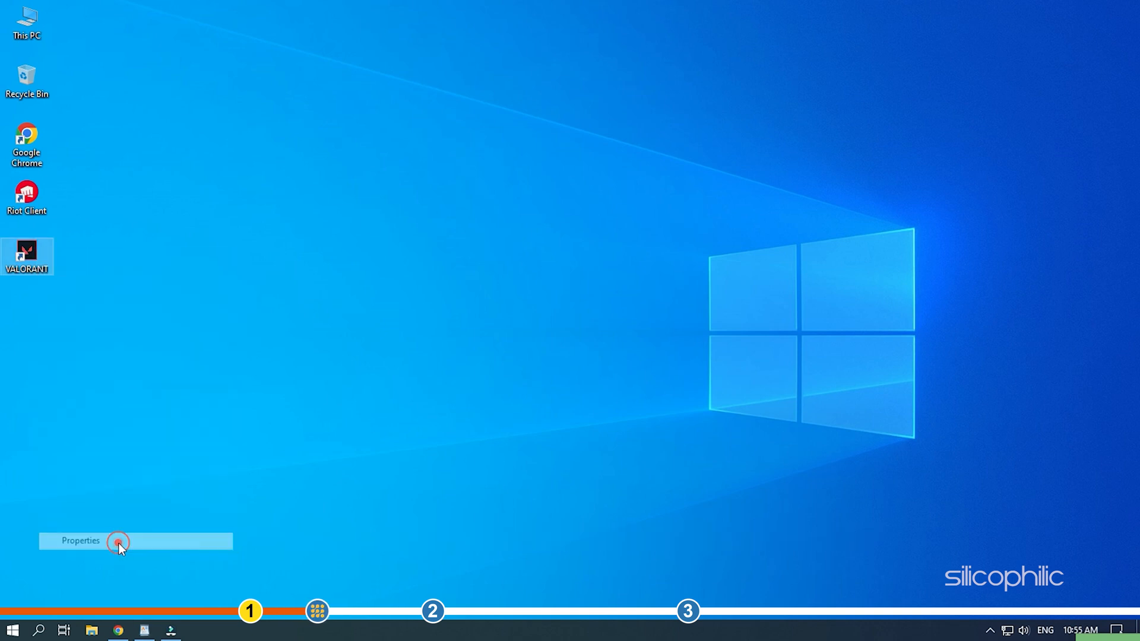
click(80, 540)
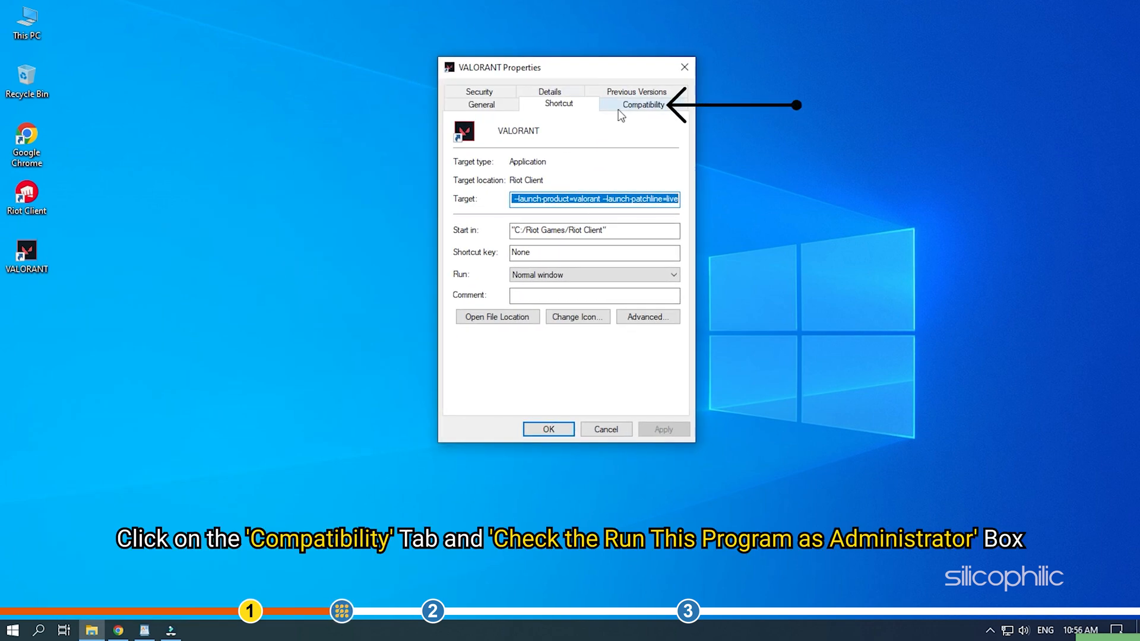
Step: On Compatibility, enable 'Run this program as an administrator' and 'Disable fullscreen optimizations', then apply
click(641, 104)
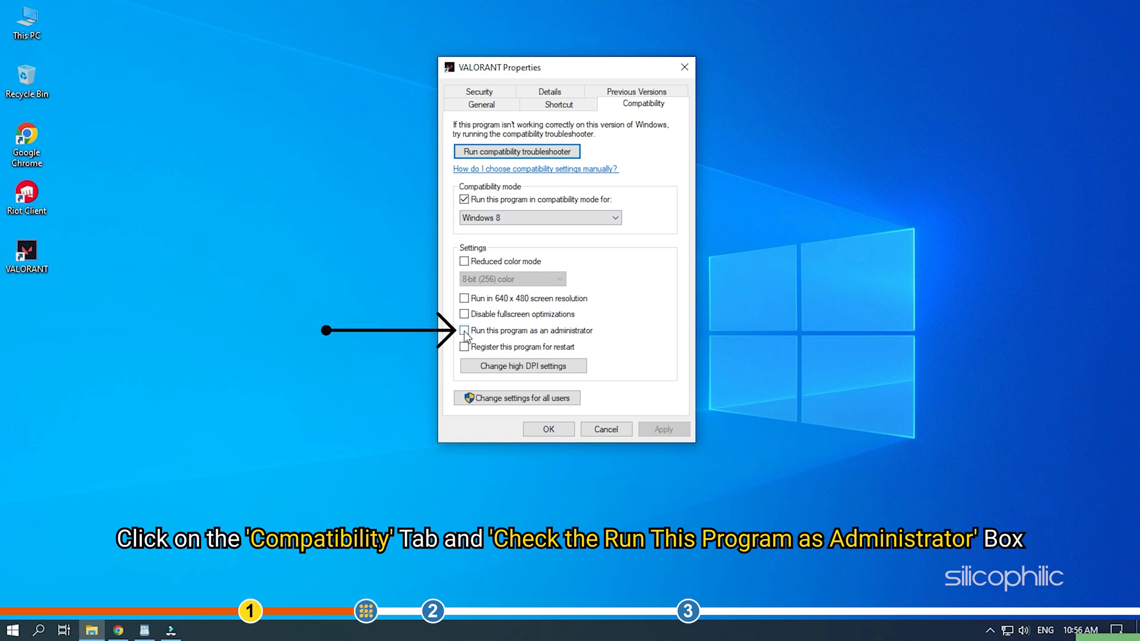
click(464, 330)
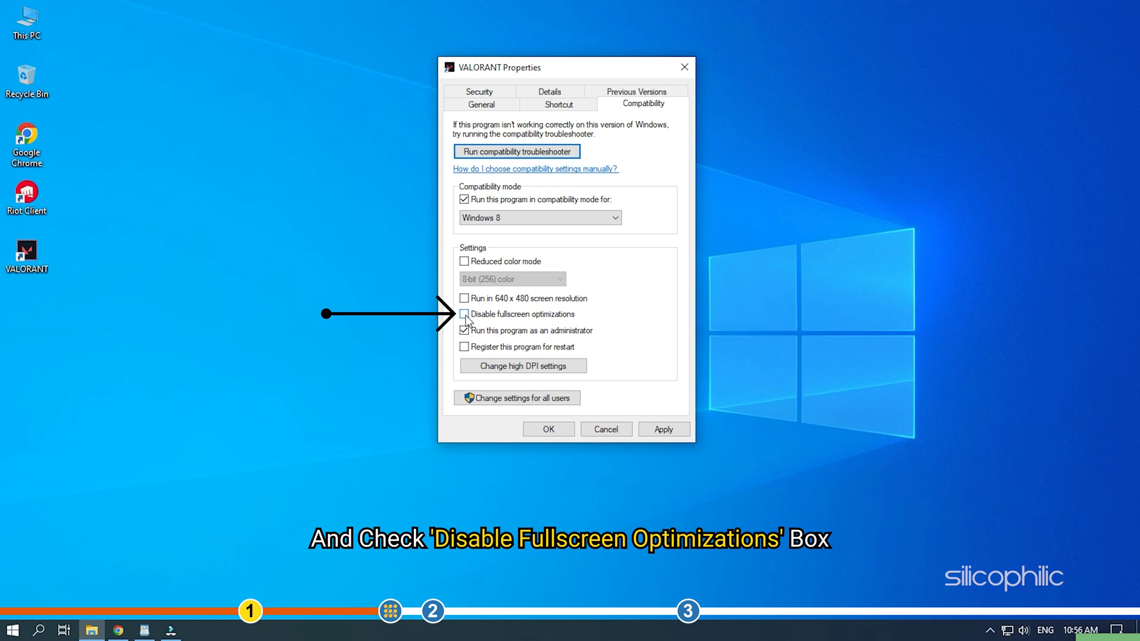
click(464, 314)
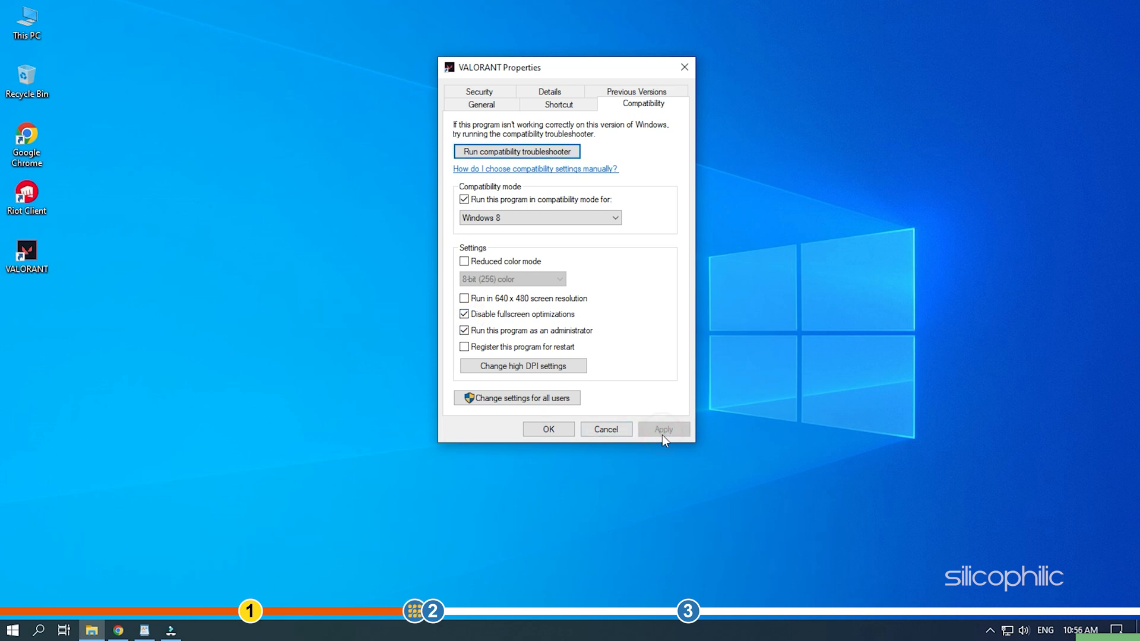
click(547, 429)
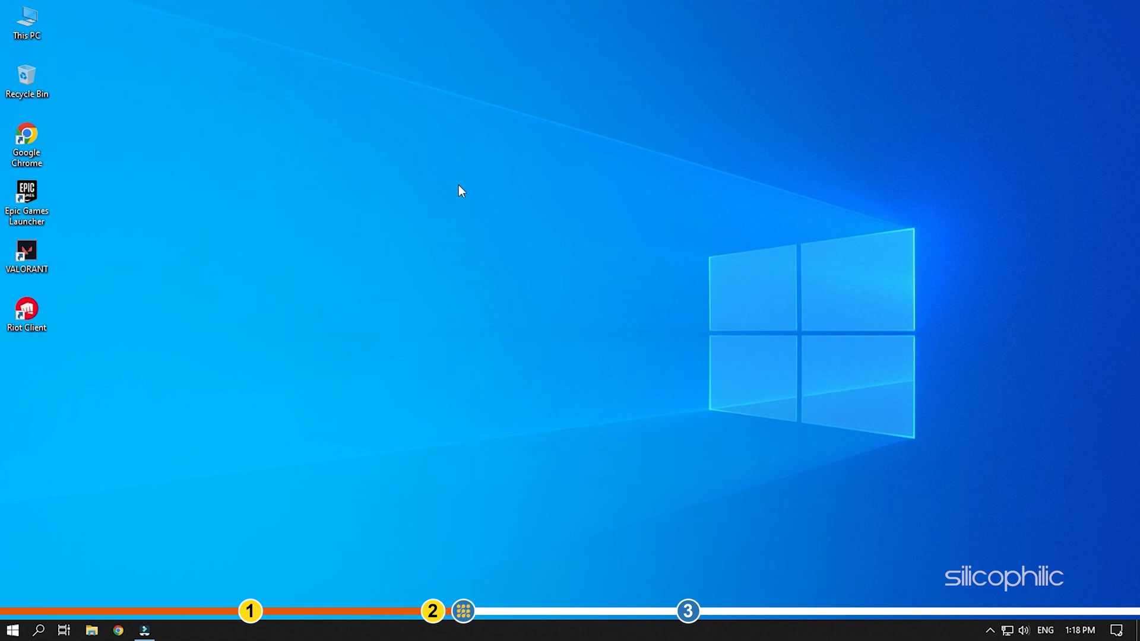
Step: Run devmgmt.msc from the Run dialog to launch Device Manager
key(win+r)
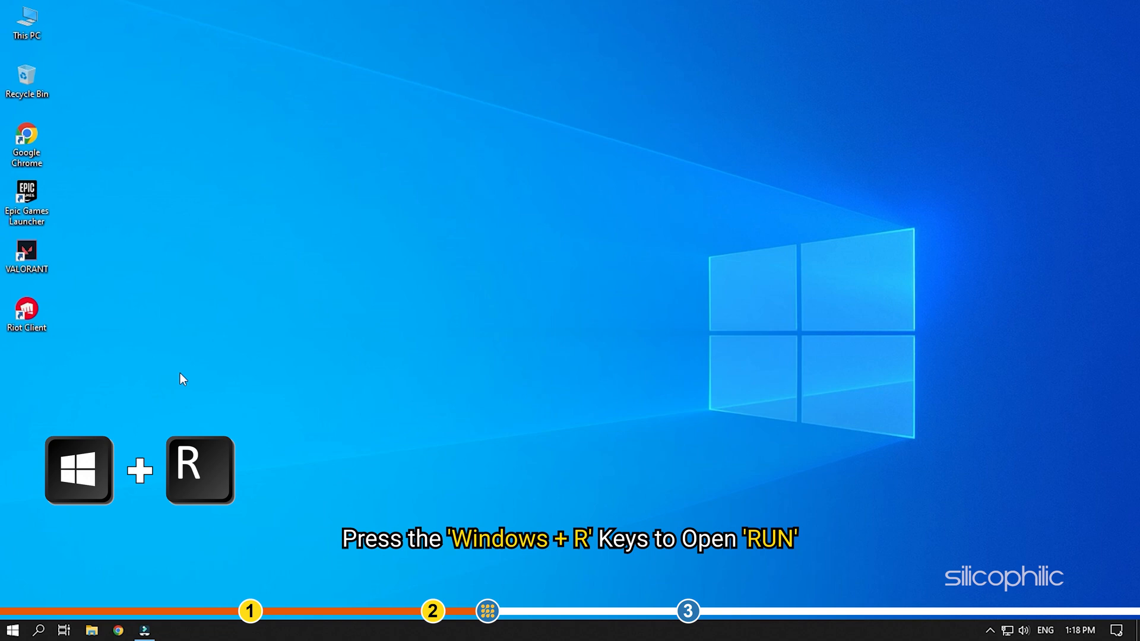
key(Win+r)
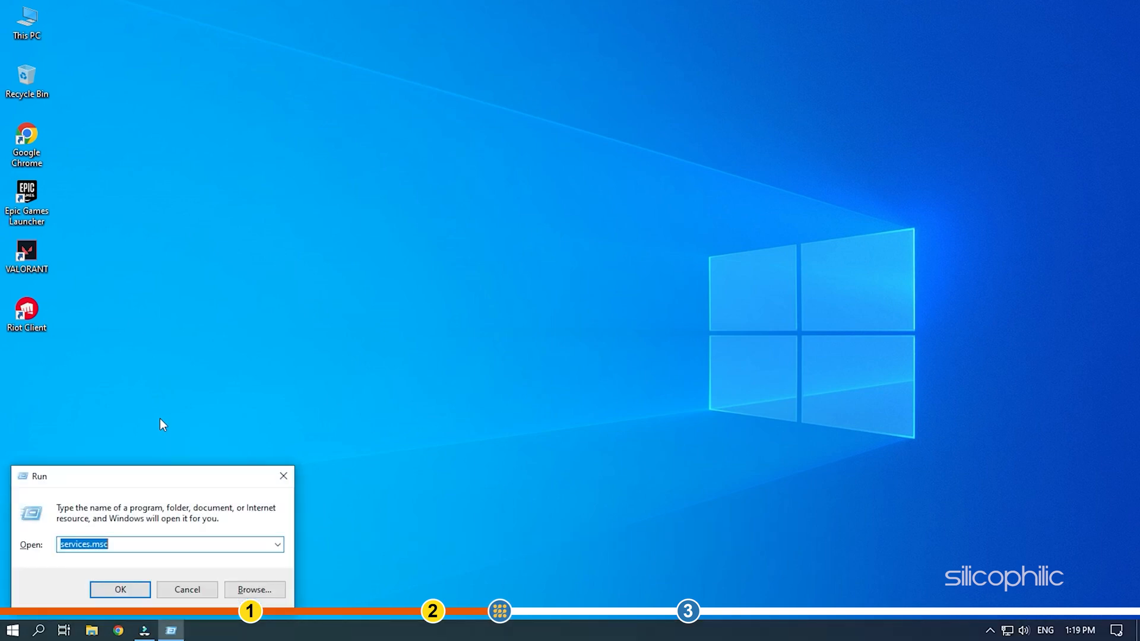
text(devm)
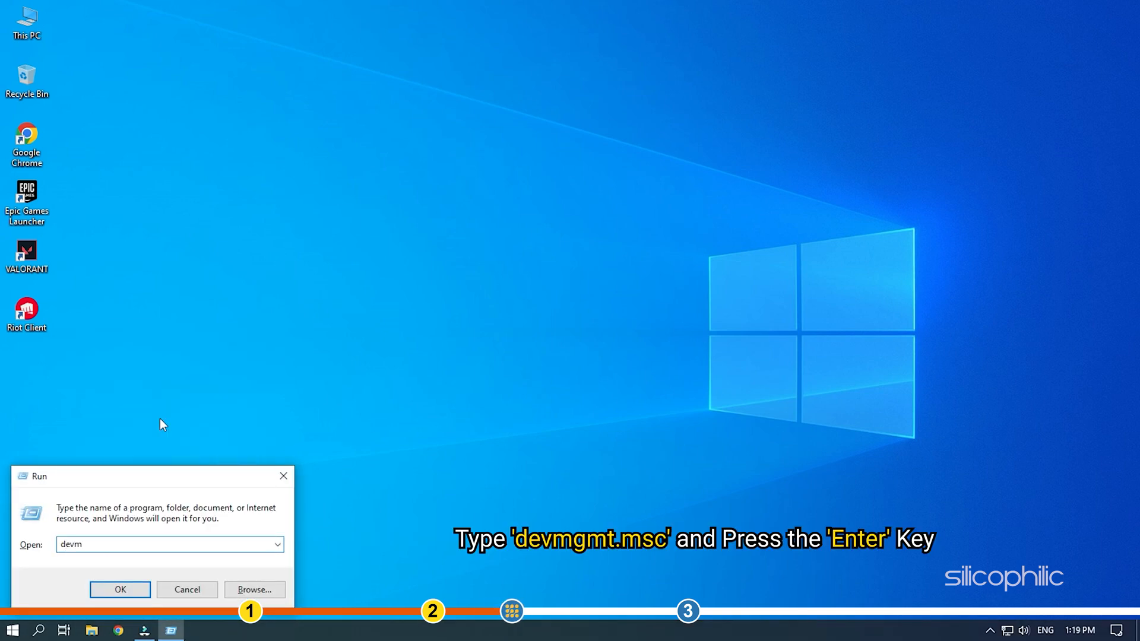
text(gmt.m)
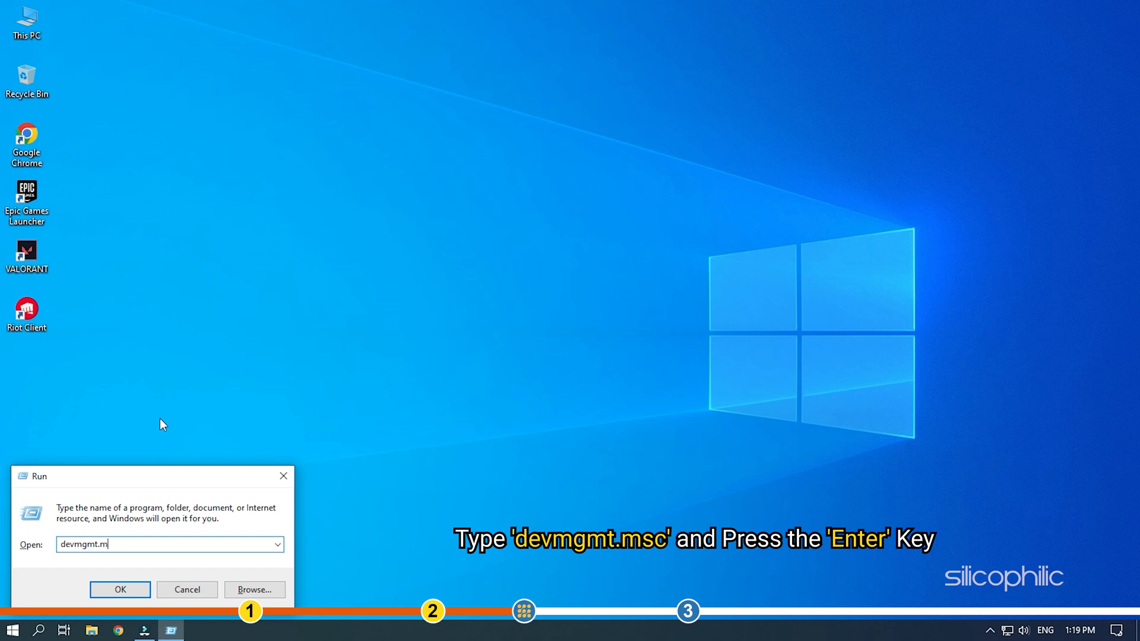
key(enter)
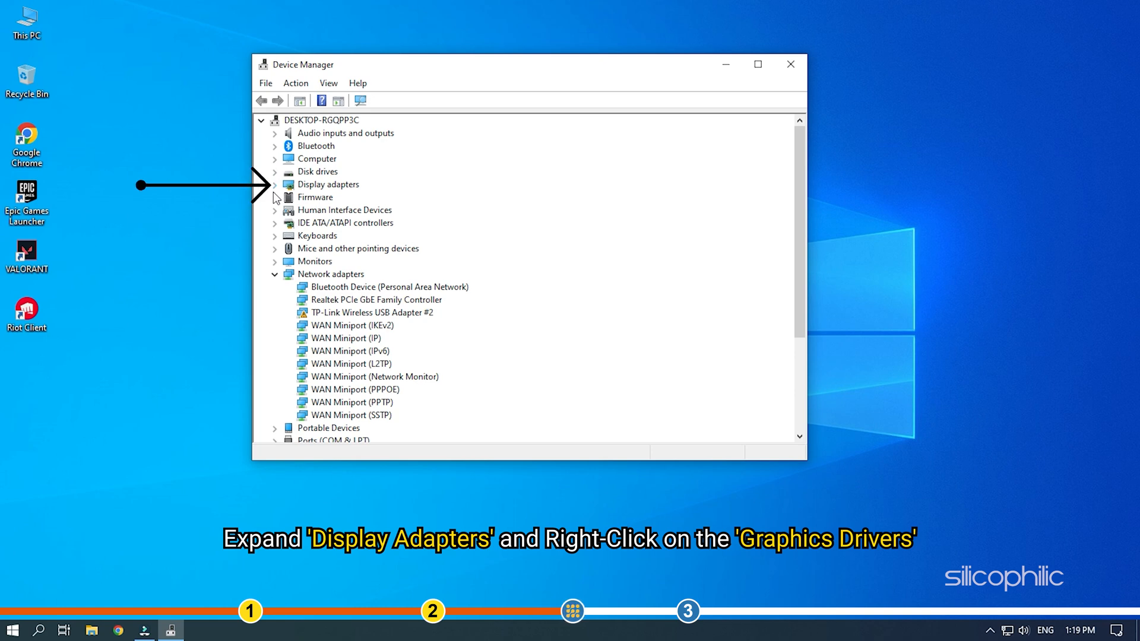
Step: Auto-search drivers for AMD Radeon(TM) RX Vega 11 Graphics under Display adapters, then close Device Manager
click(275, 184)
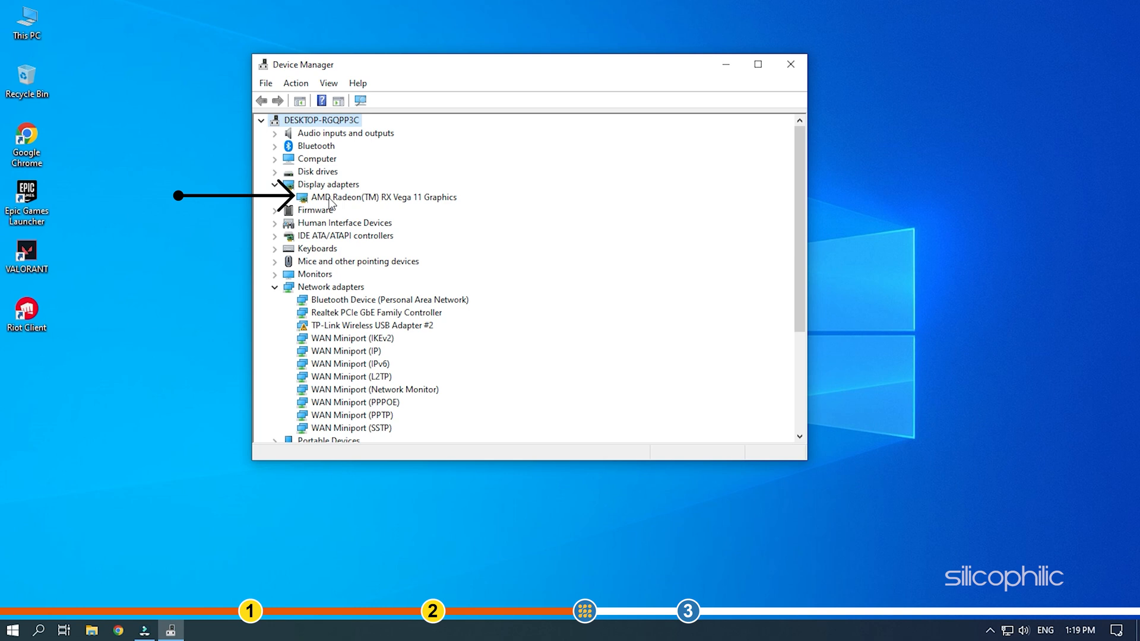
click(382, 197)
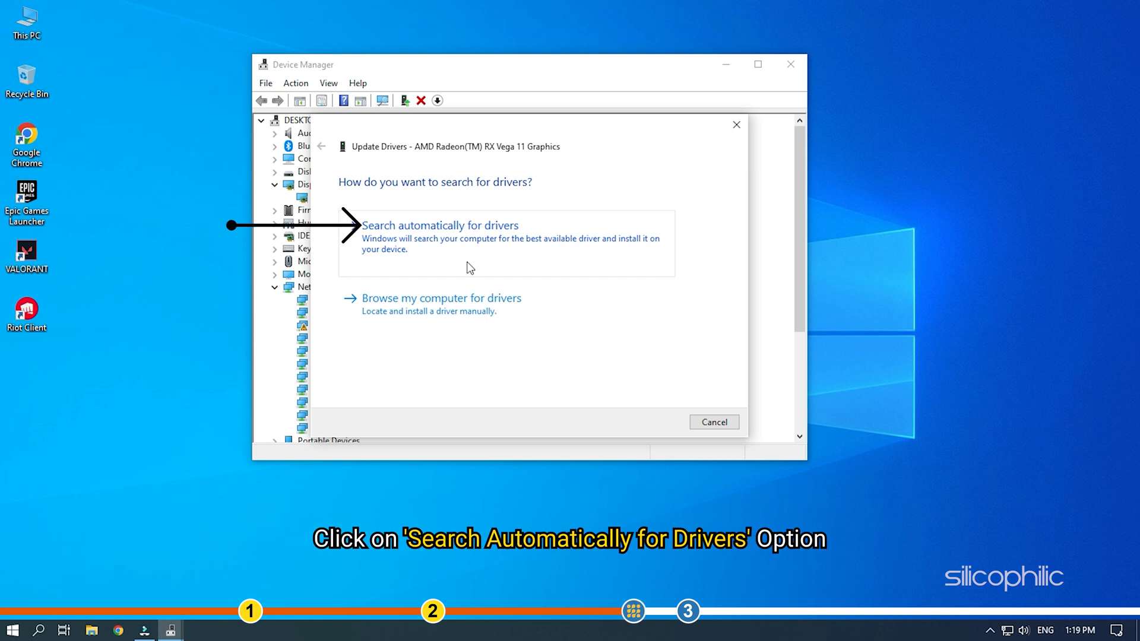
click(440, 226)
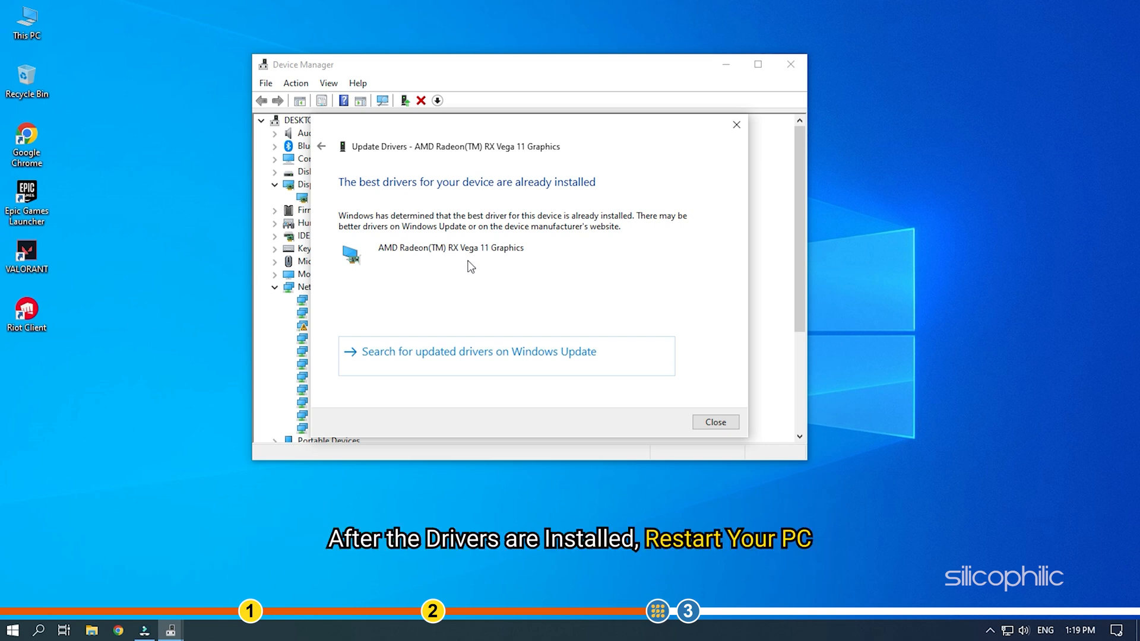
mouse_move(611, 291)
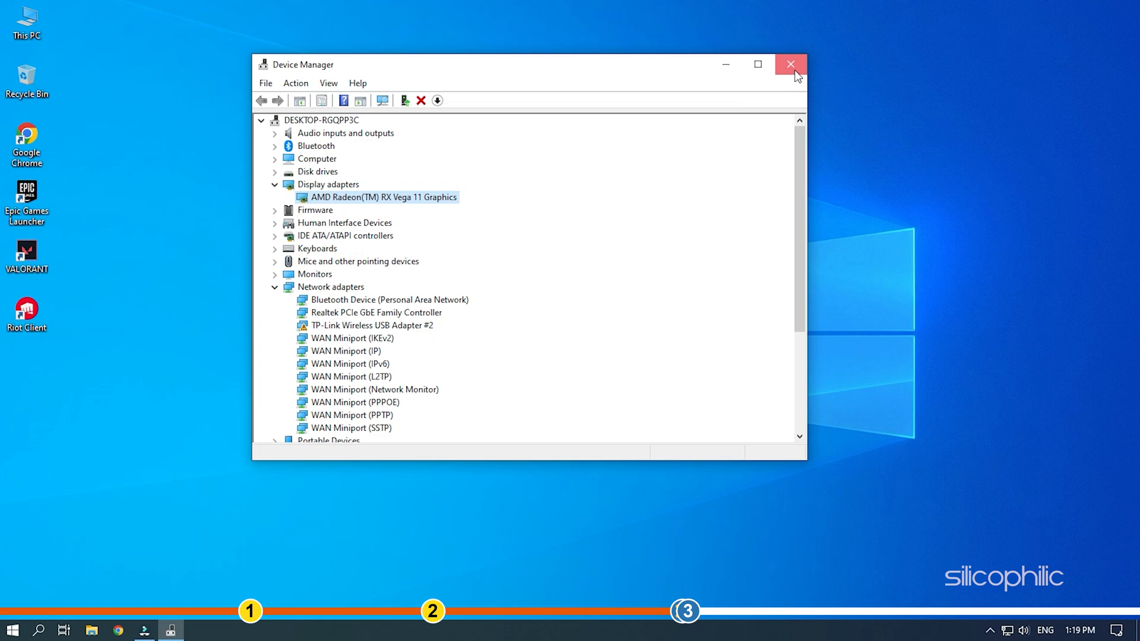
click(791, 65)
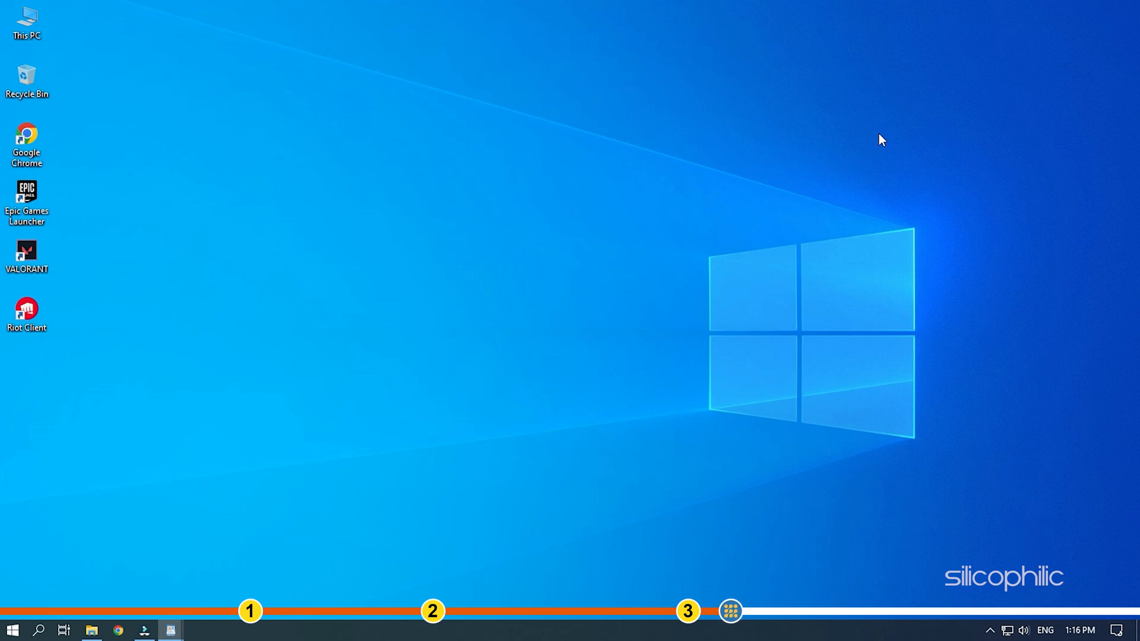
Step: Launch services.msc from the Run dialog and open the vgc service's properties
key(win+r)
text(services)
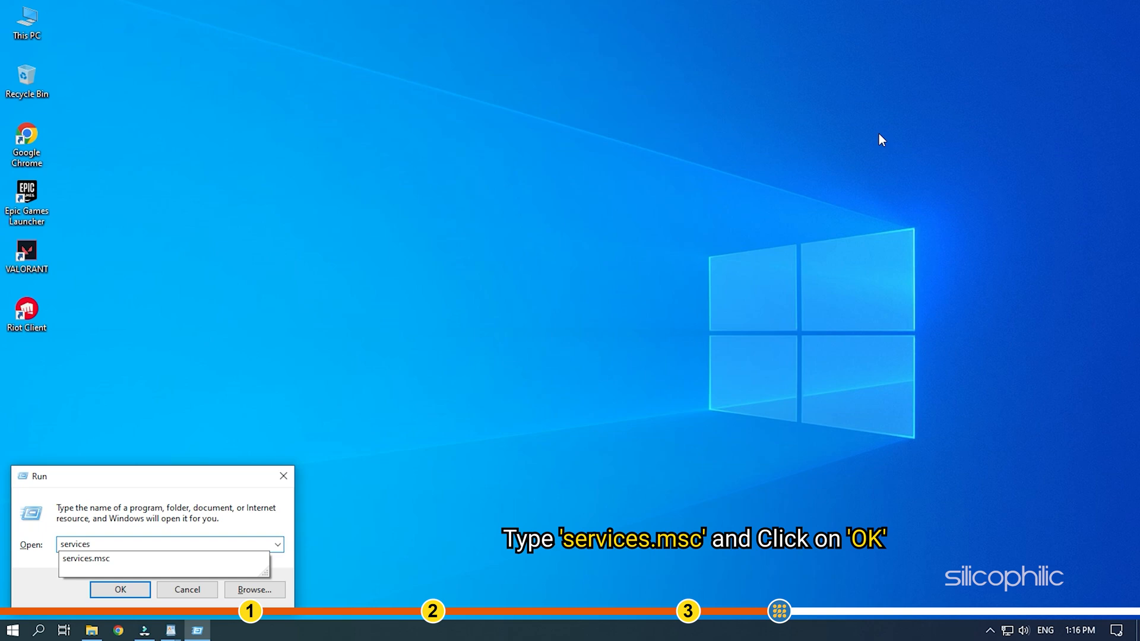
click(120, 590)
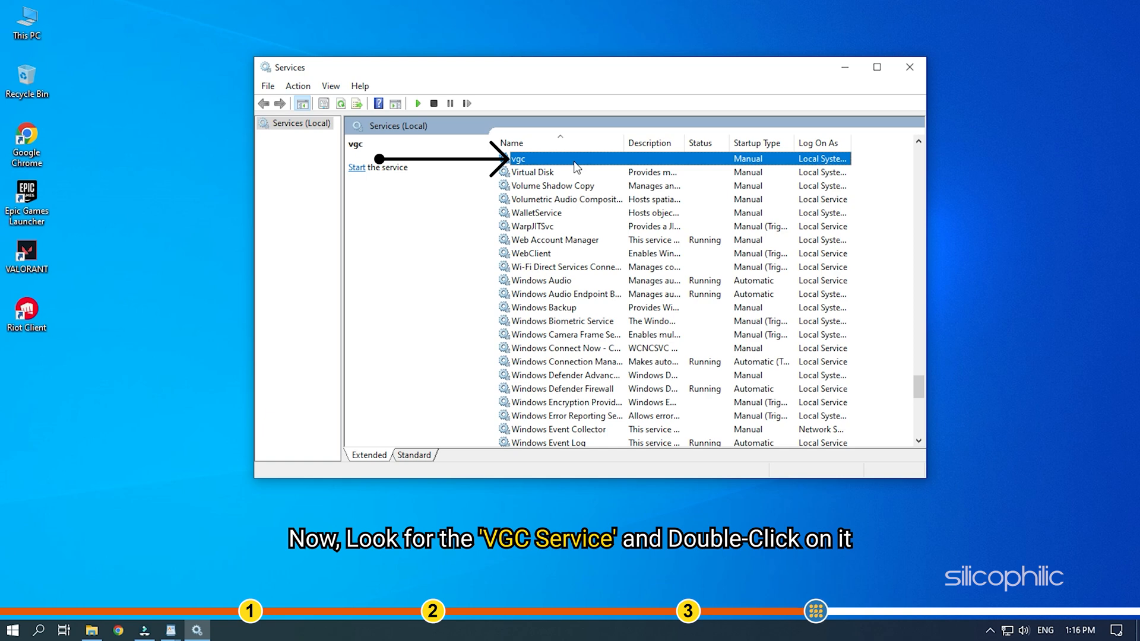
double_click(517, 158)
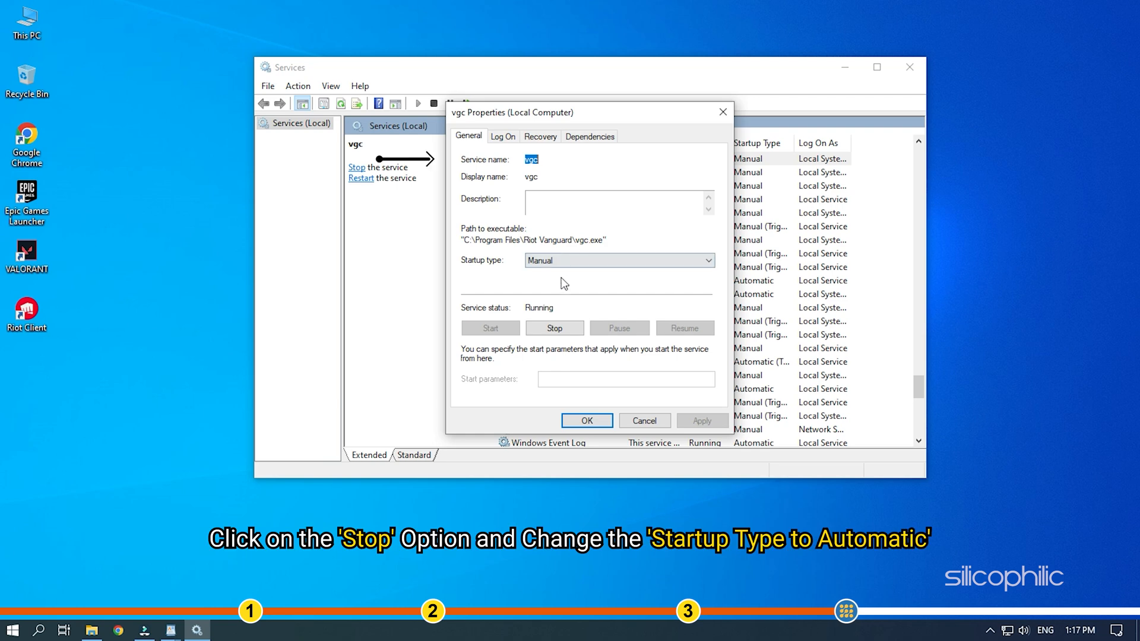
Step: Stop vgc, set its startup type to Automatic, start it again, and save
click(553, 327)
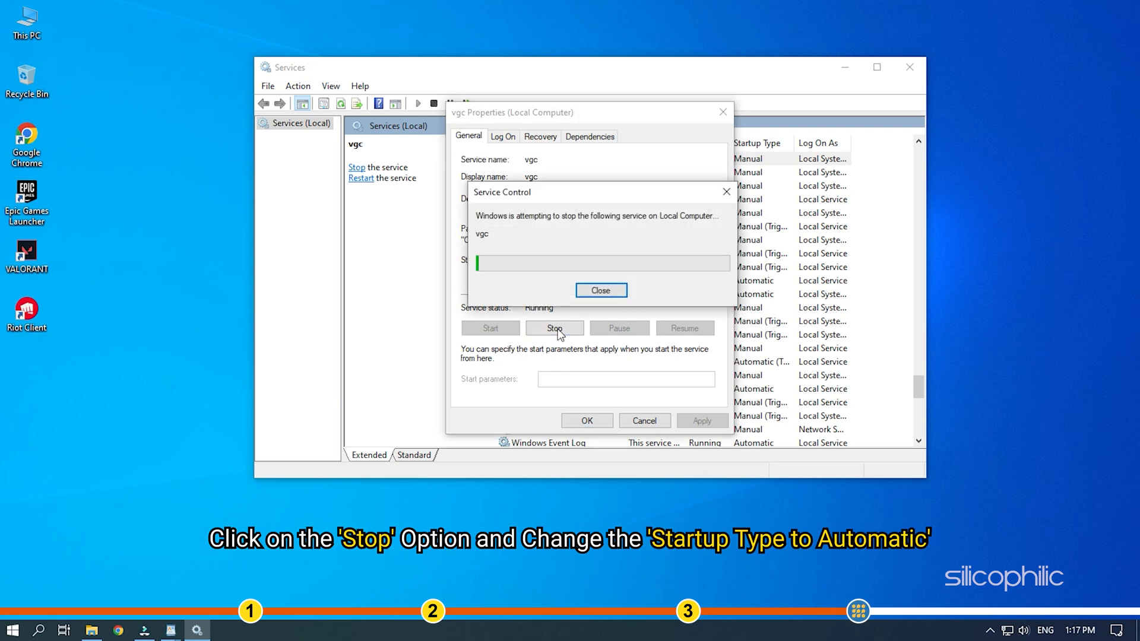
click(600, 291)
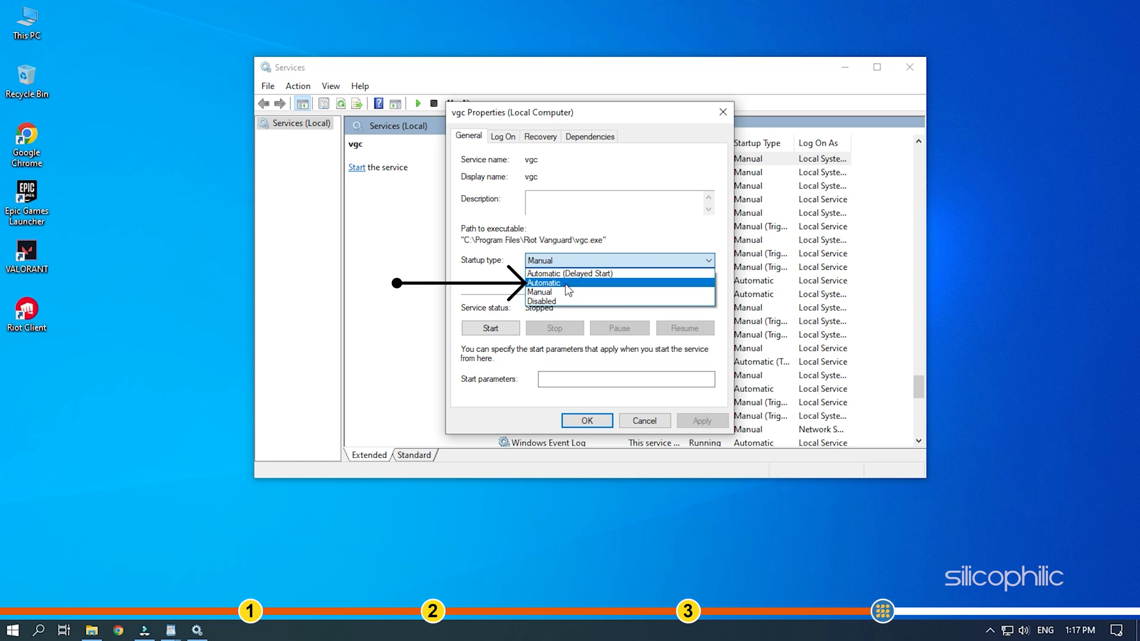
click(544, 282)
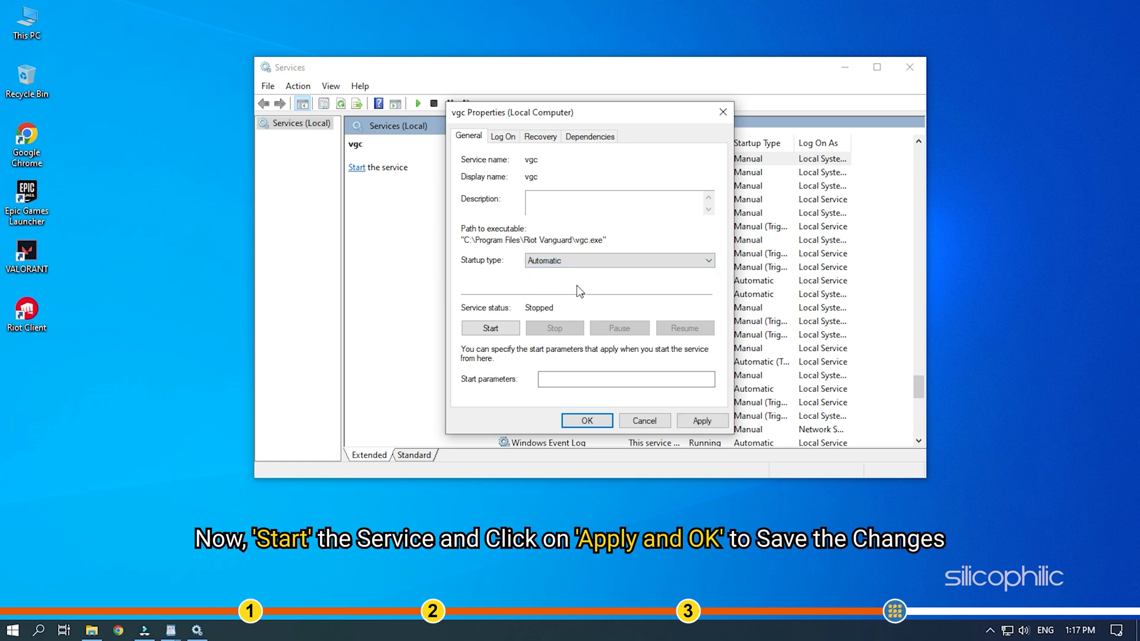
click(490, 327)
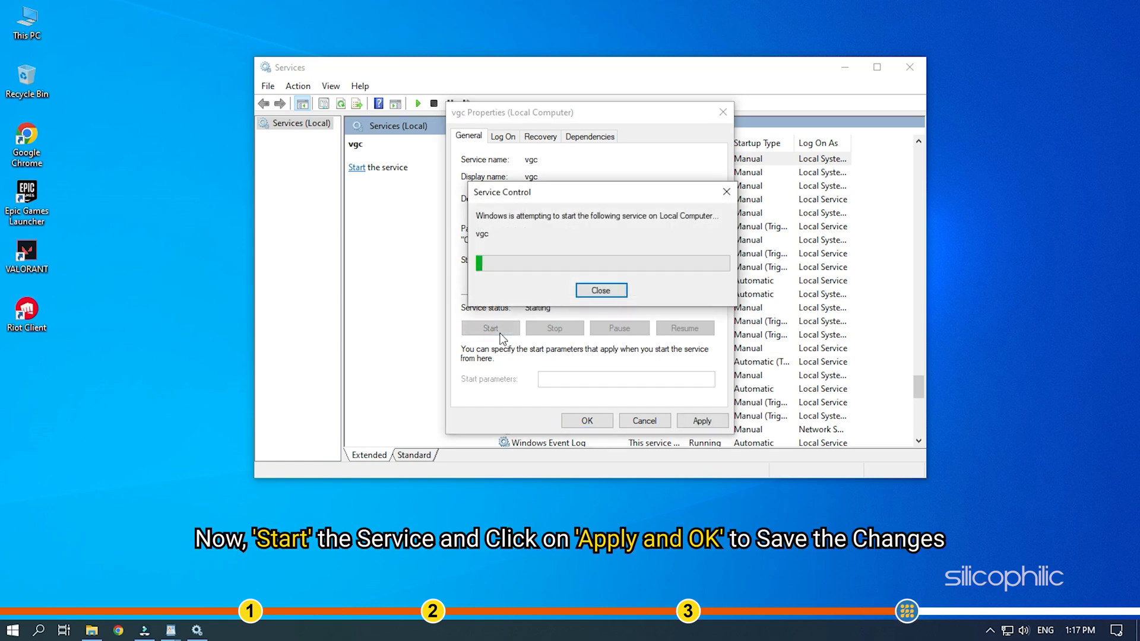
click(600, 290)
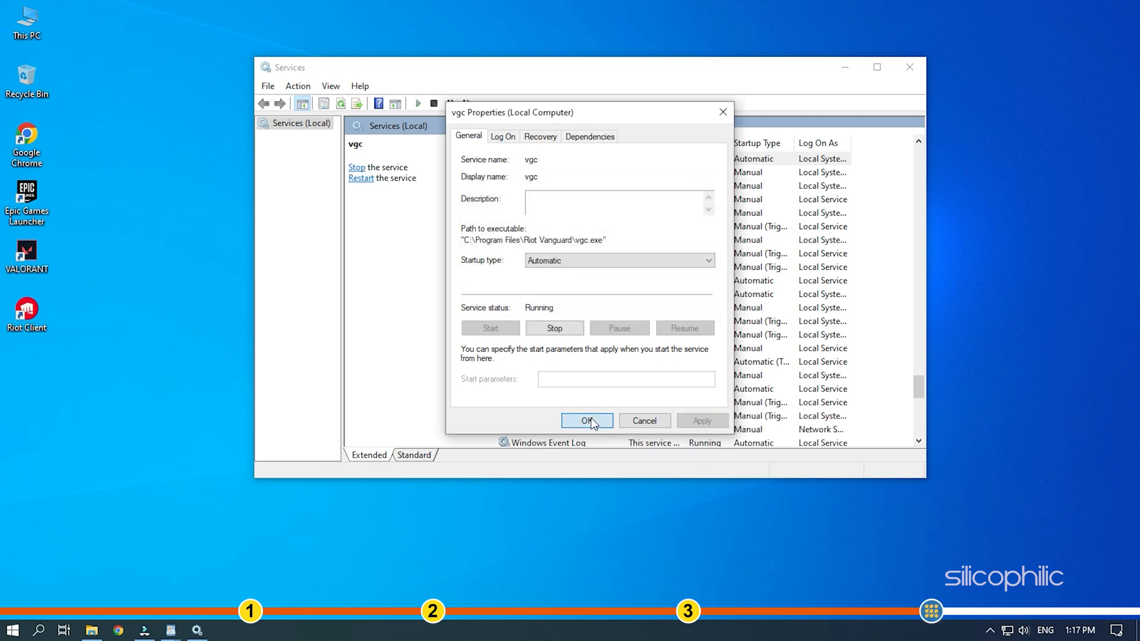
click(586, 421)
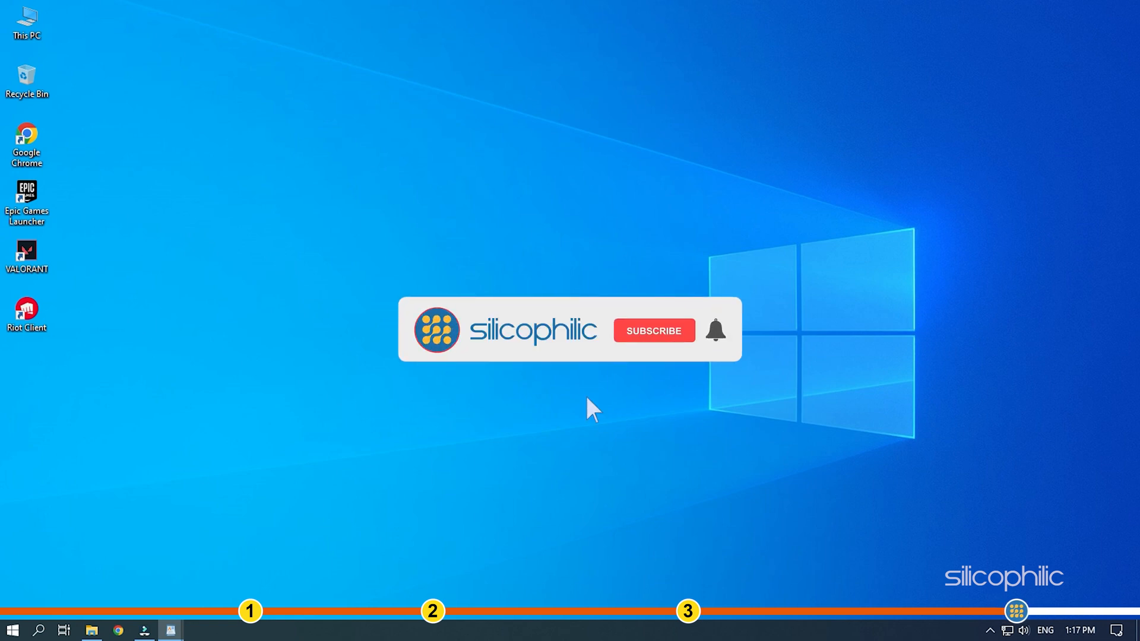
click(651, 331)
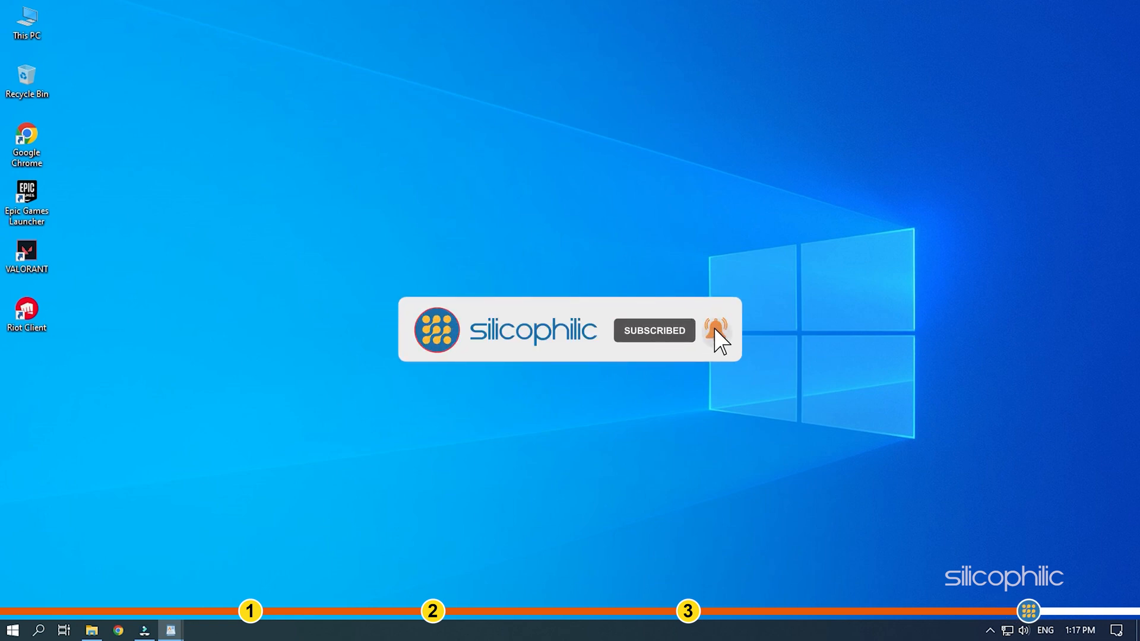